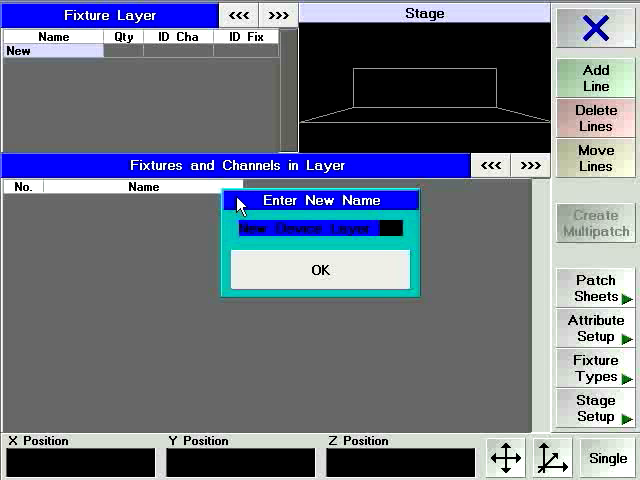
Name the new fixture layer 'Backtruss' and confirm it
{"action": "type", "text": "Backtruss"}
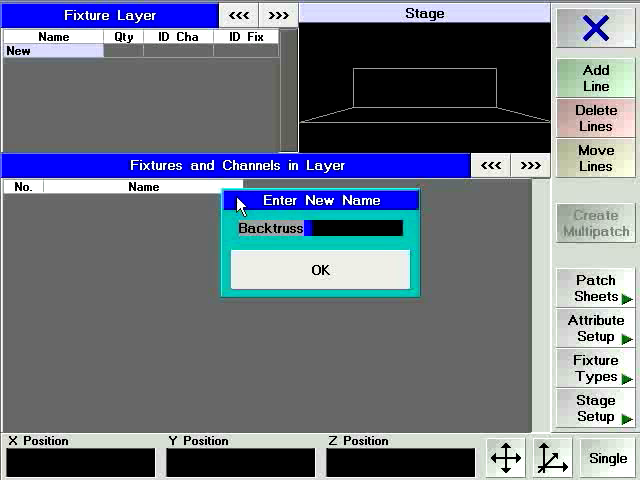
{"action": "left_click", "coordinate": [320, 270]}
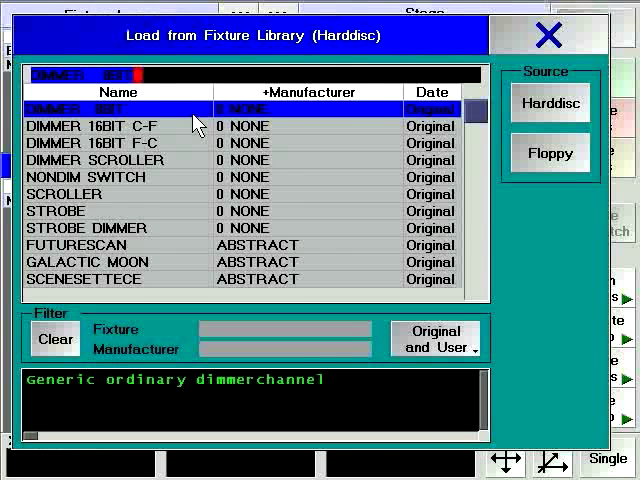
Load the DIMMER 8BIT fixture type from the harddisc library
{"action": "left_click", "coordinate": [100, 108]}
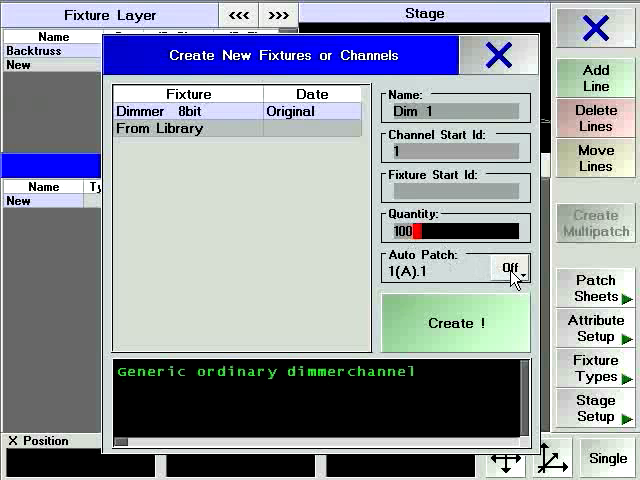
Create 100 dimmers on channels 1–100 with Auto Patch on
{"action": "left_click", "coordinate": [510, 267]}
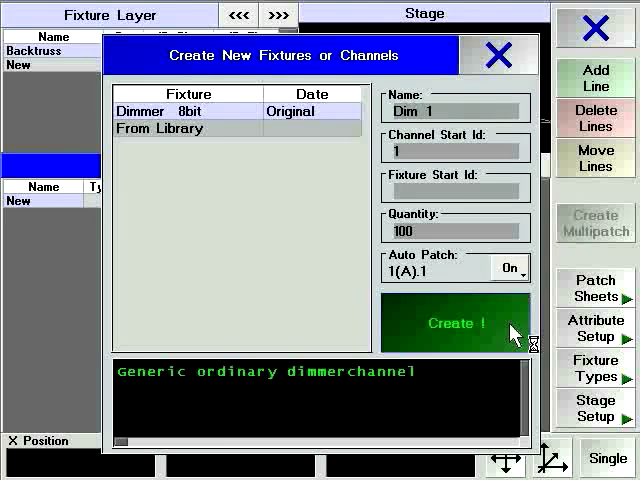
{"action": "left_click", "coordinate": [457, 322]}
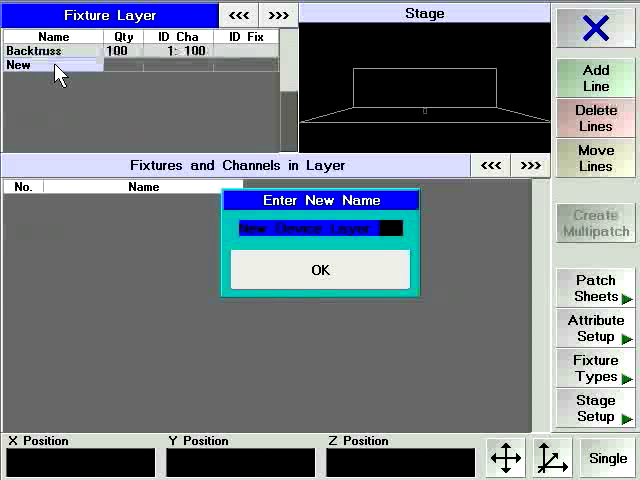
Name the second fixture layer 'Midtruss' and confirm it
{"action": "type", "text": "Midtruss"}
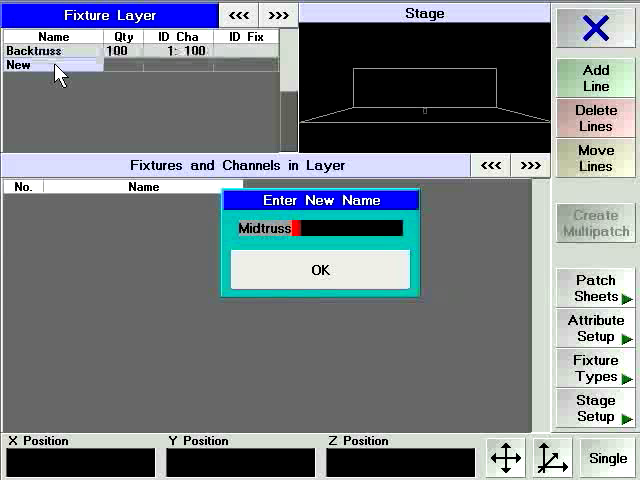
{"action": "left_click", "coordinate": [320, 270]}
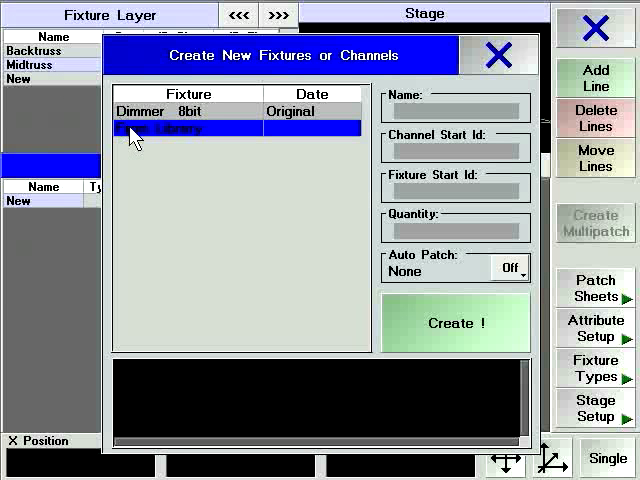
Create 24 Alpha Spot HPE fixtures, IDs 1–24, auto-patched from 1(A).101
{"action": "double_click", "coordinate": [180, 129]}
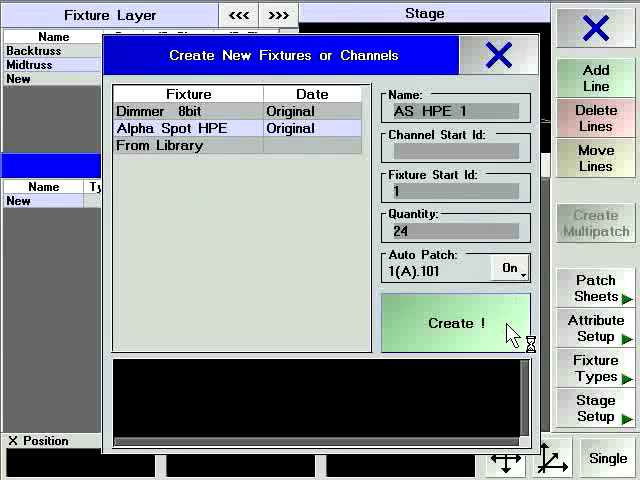
{"action": "left_click", "coordinate": [455, 322]}
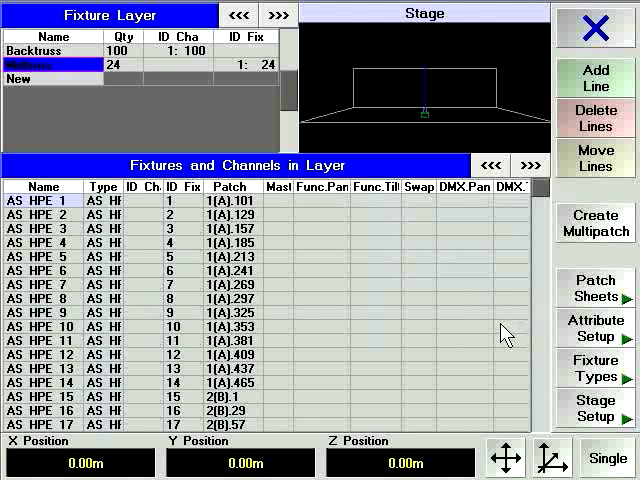
Select the patch cells of AS HPE 1–24 and open patch editing
{"action": "left_click", "coordinate": [230, 201]}
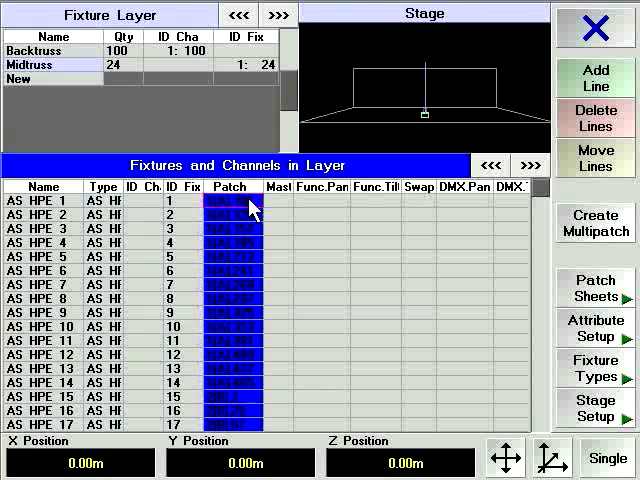
{"action": "left_click", "coordinate": [235, 200]}
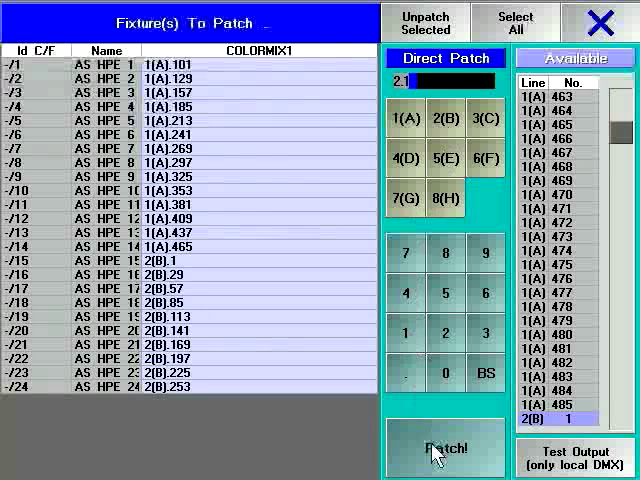
Patch the 24 Alpha Spot HPE fixtures directly to 2.1
{"action": "left_click", "coordinate": [435, 444]}
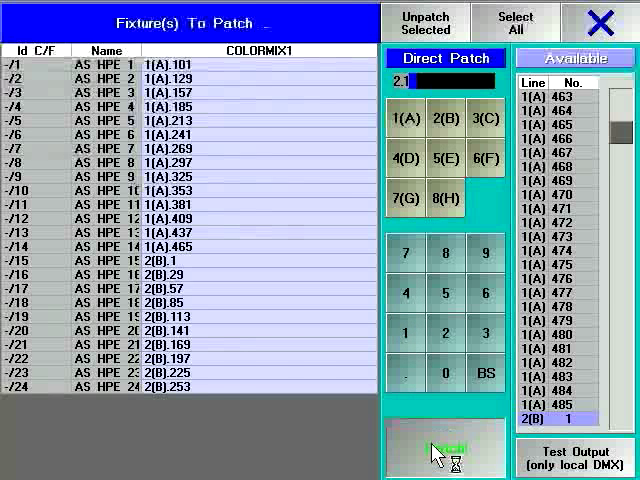